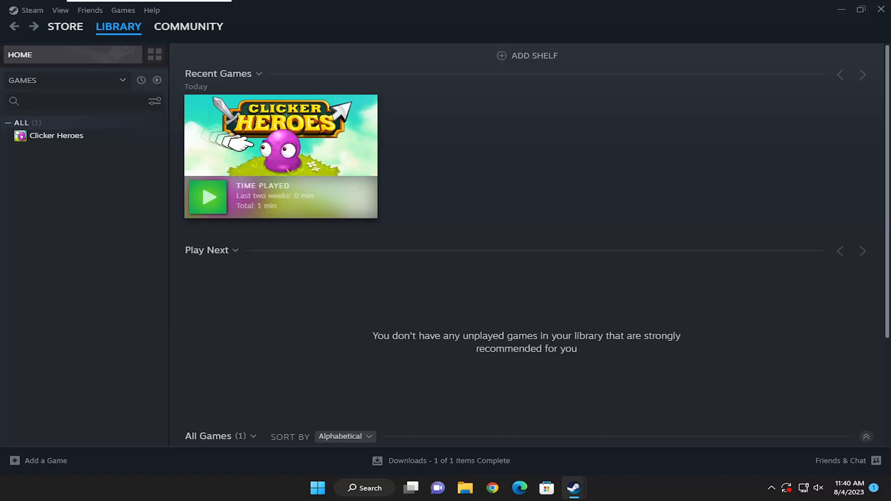
mouse_move(120, 157)
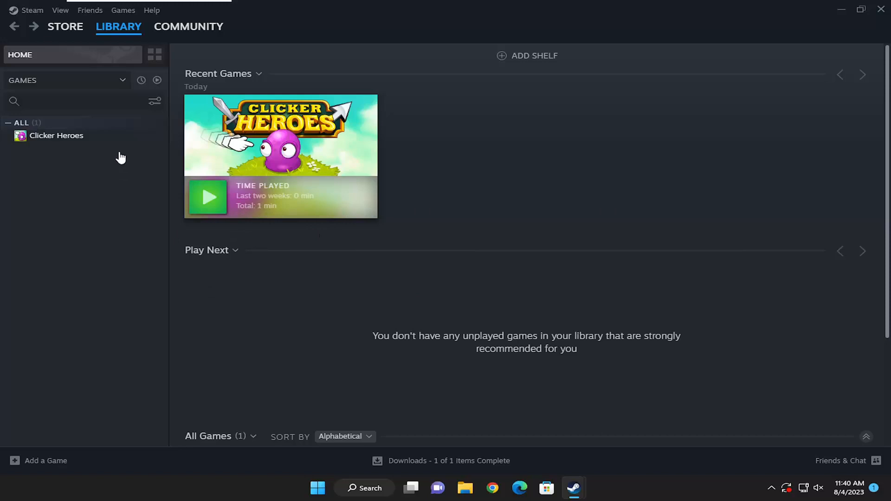
mouse_move(223, 278)
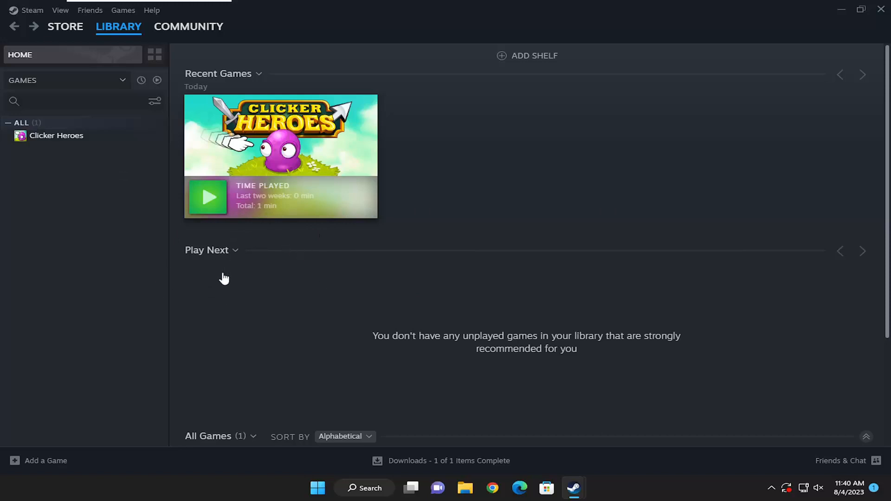
mouse_move(144, 269)
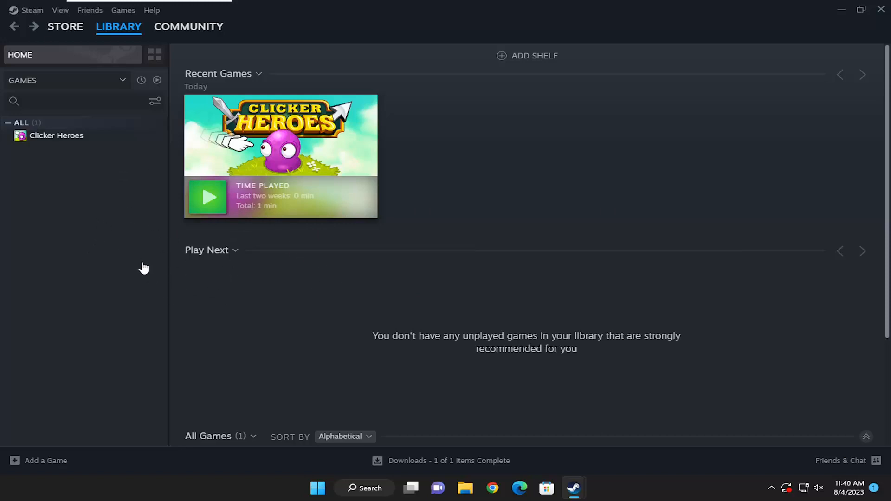
mouse_move(210, 290)
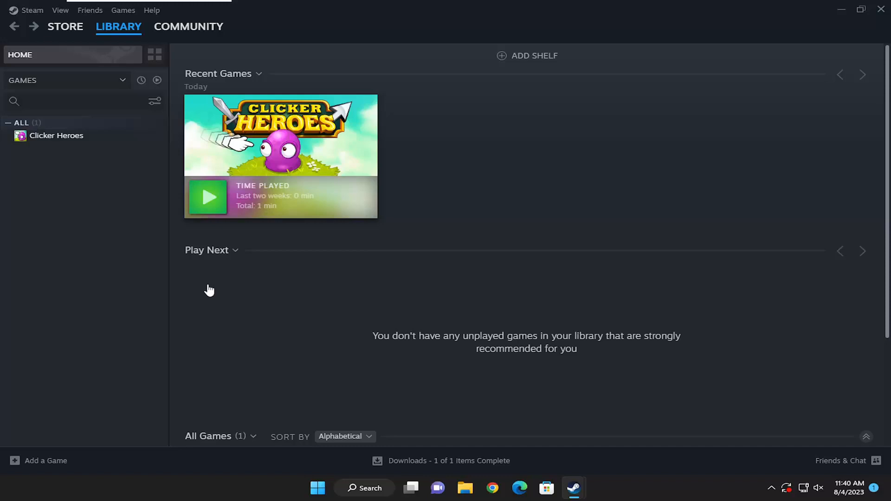
mouse_move(178, 270)
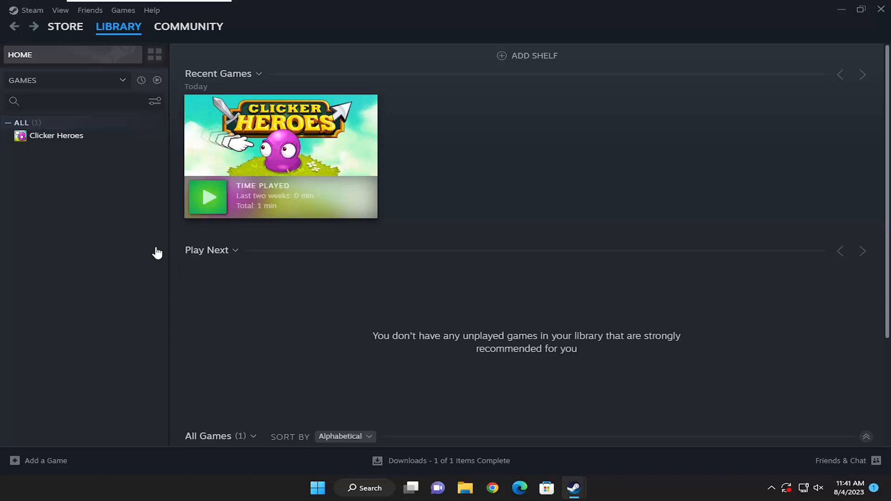
mouse_move(114, 248)
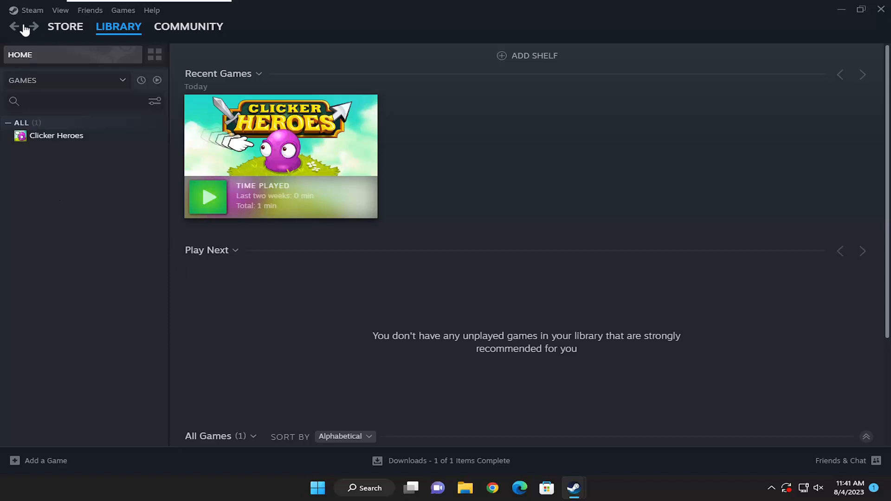
Step: Open Steam Settings from the Steam menu and go to the Security section
click(31, 11)
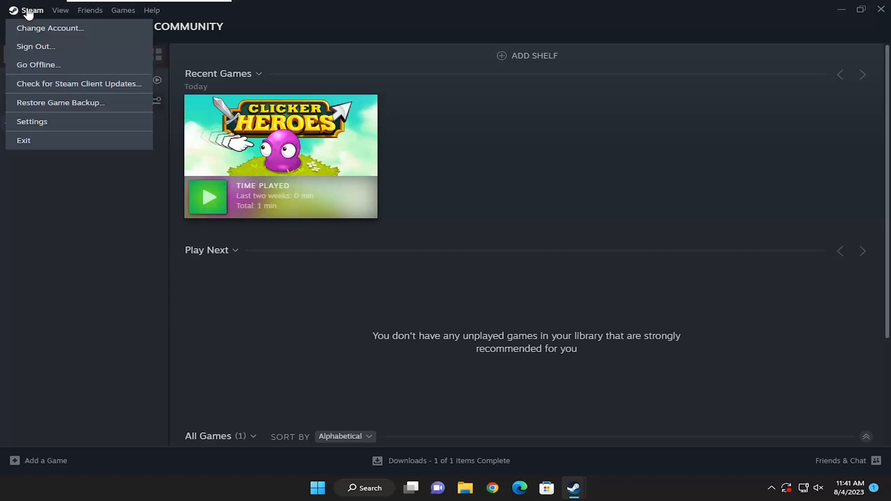
mouse_move(43, 128)
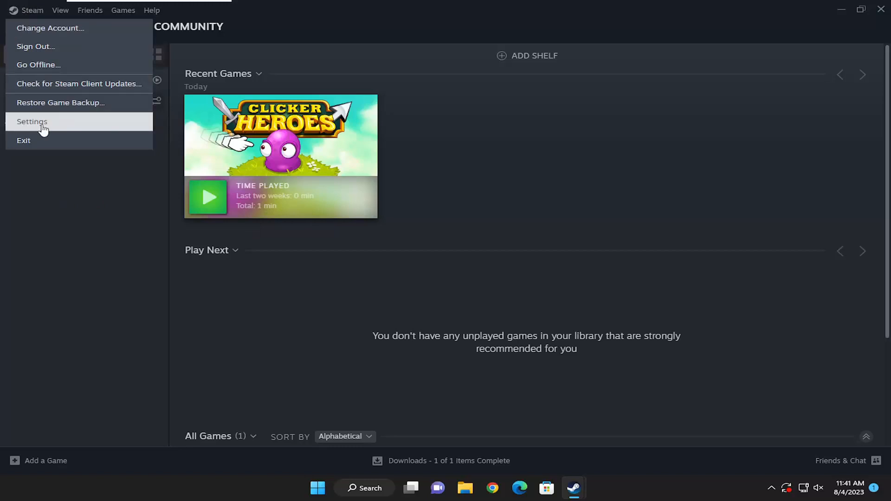
click(33, 121)
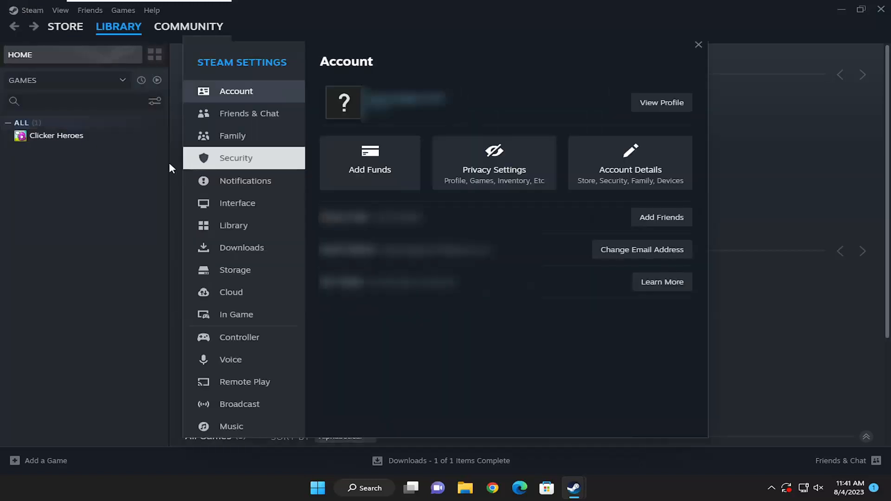
click(236, 158)
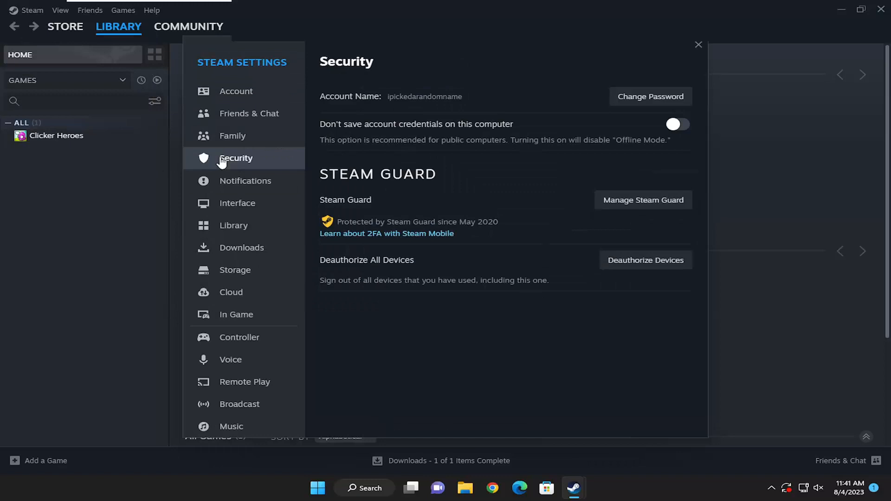
mouse_move(349, 180)
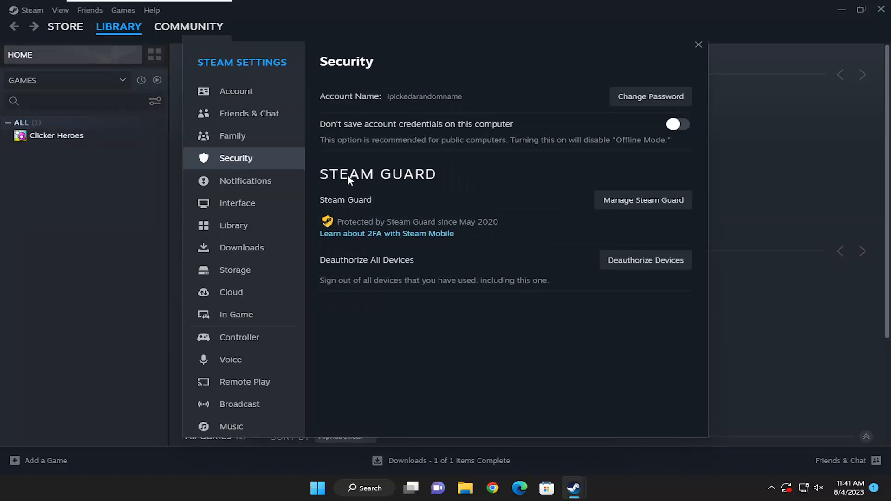
mouse_move(455, 233)
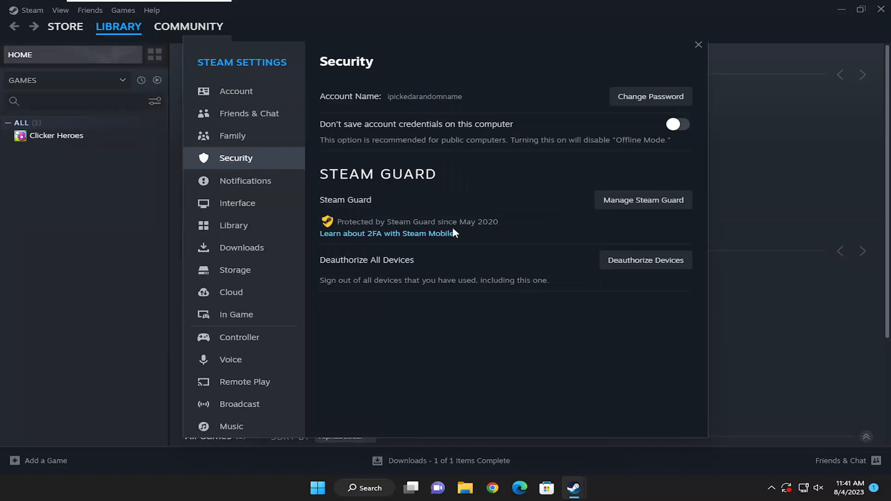
mouse_move(634, 213)
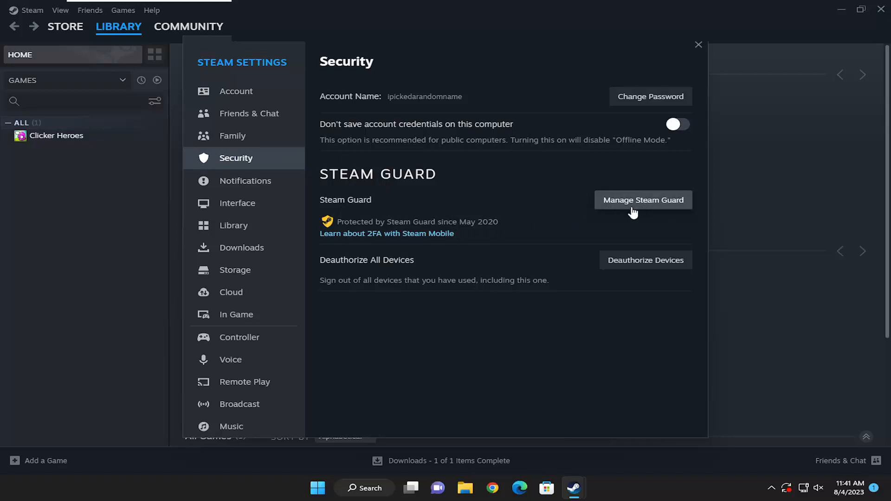
Step: In Manage Steam Guard, choose 'Turn Steam Guard off (not recommended)'
click(643, 201)
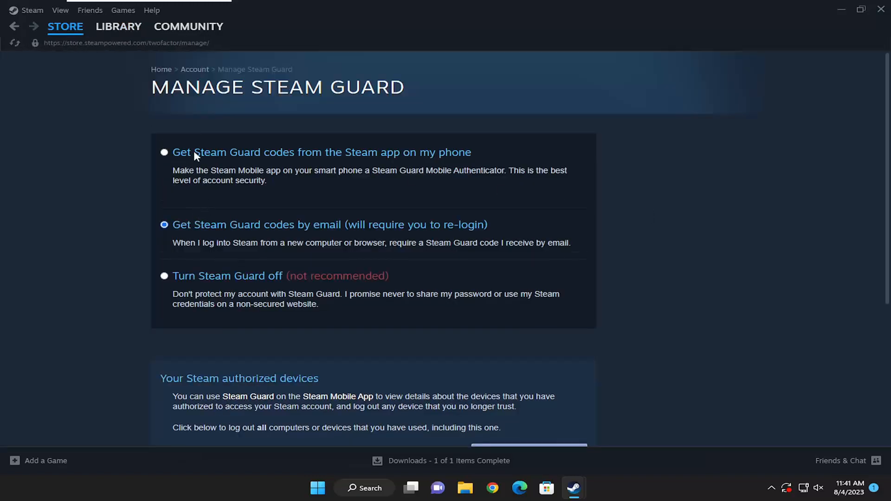
mouse_move(335, 161)
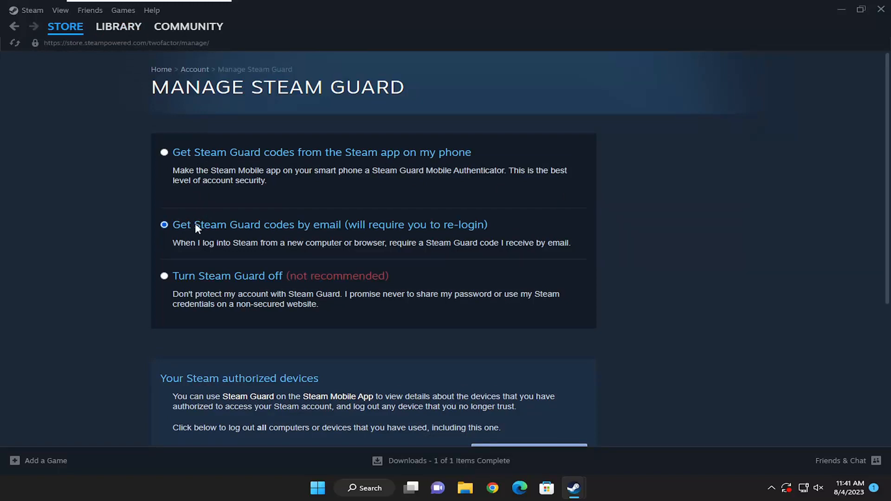
mouse_move(267, 256)
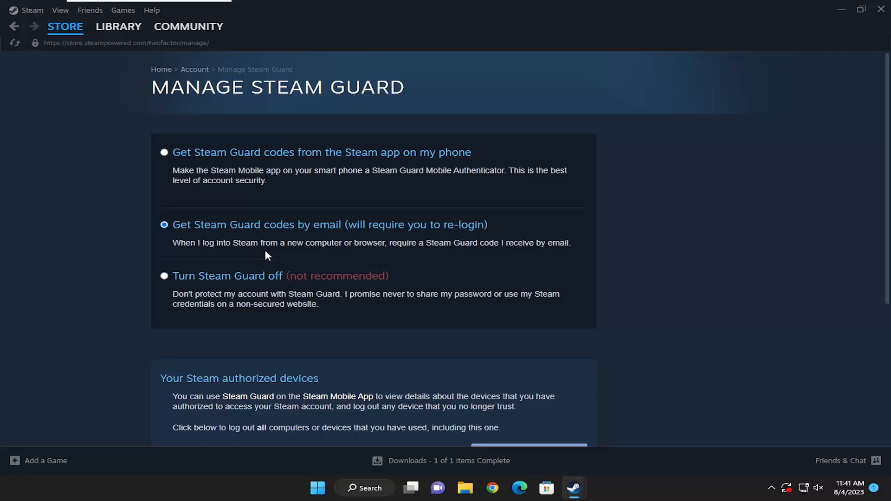
mouse_move(281, 287)
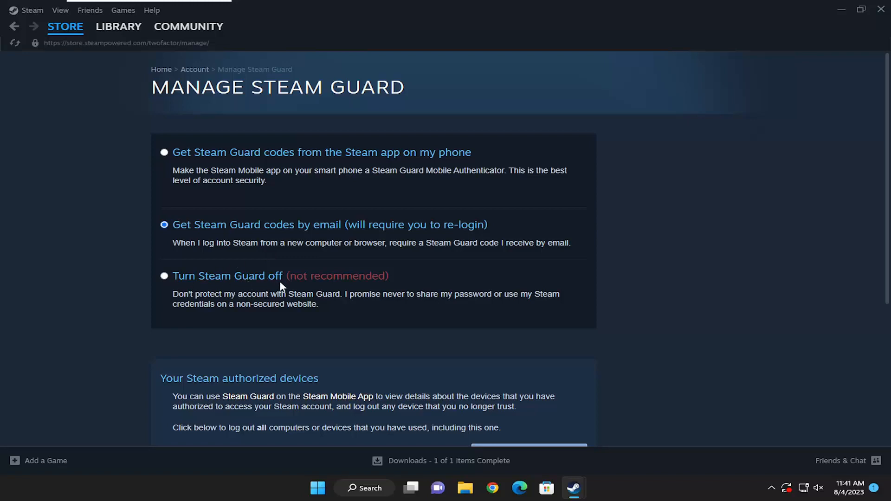
click(164, 276)
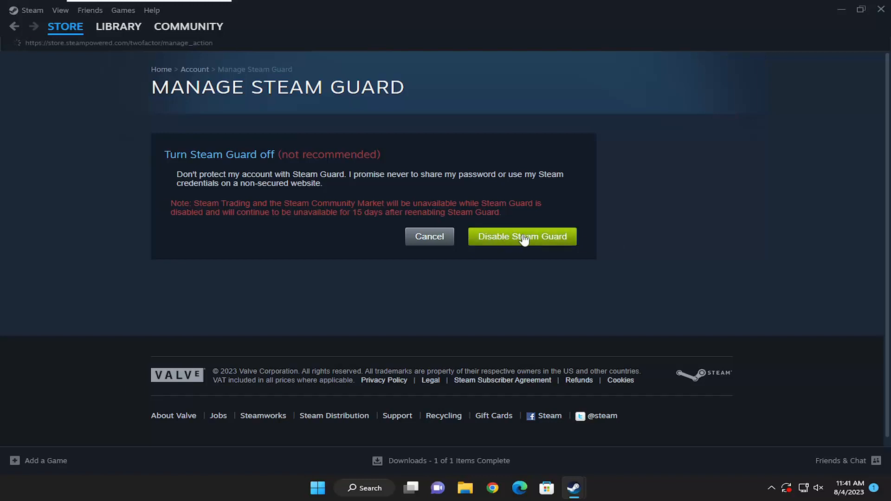
Step: Confirm with the green Disable Steam Guard button
click(521, 236)
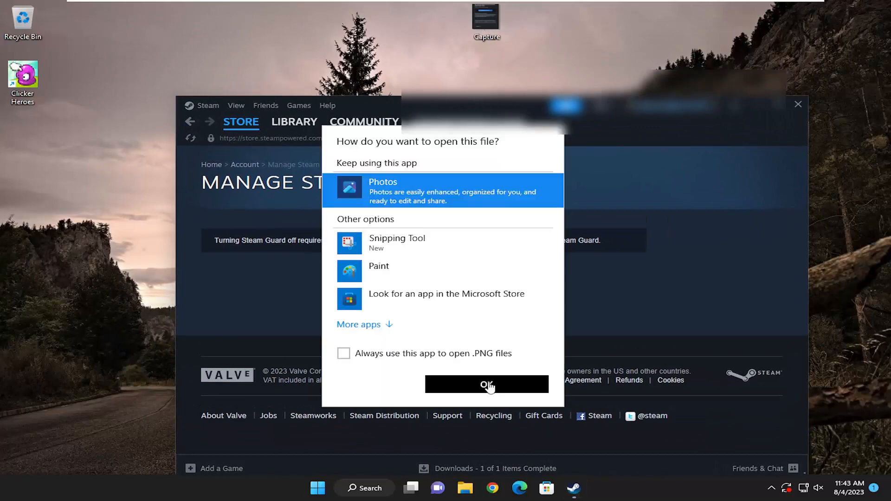
Step: Accept Photos as the app for opening the PNG file
click(486, 384)
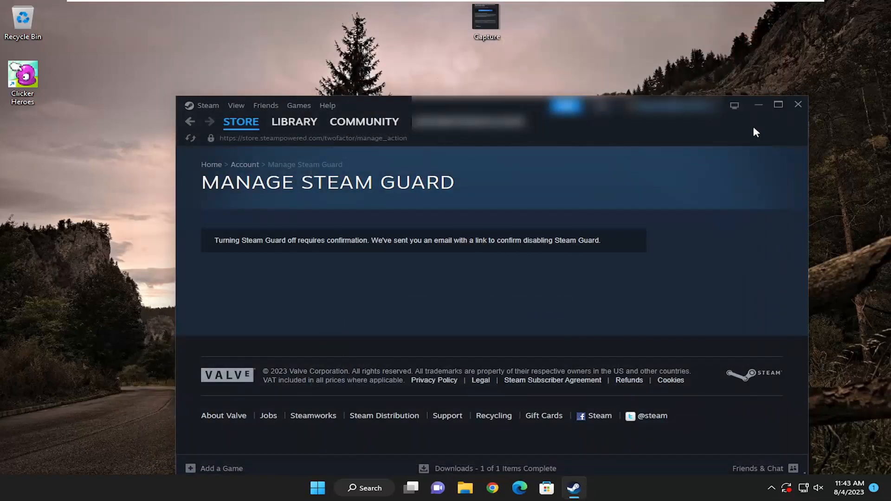
Step: Maximize the Steam window and go back to the Library home page
click(778, 105)
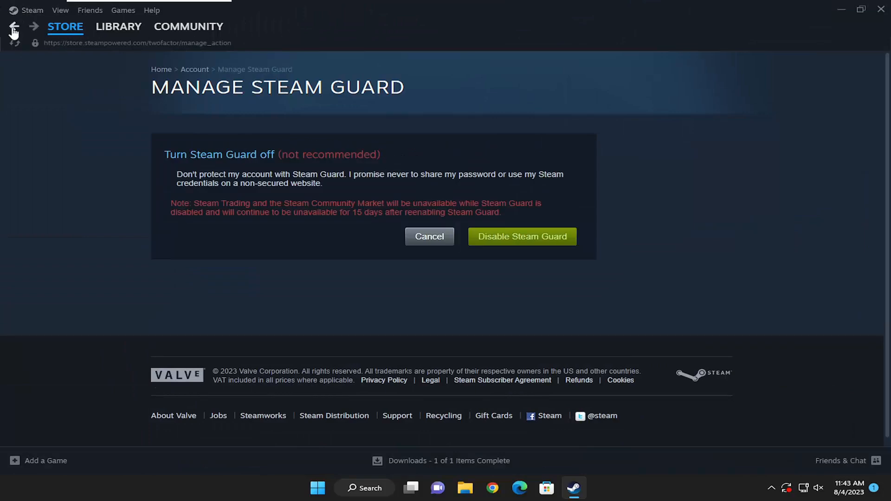
click(119, 26)
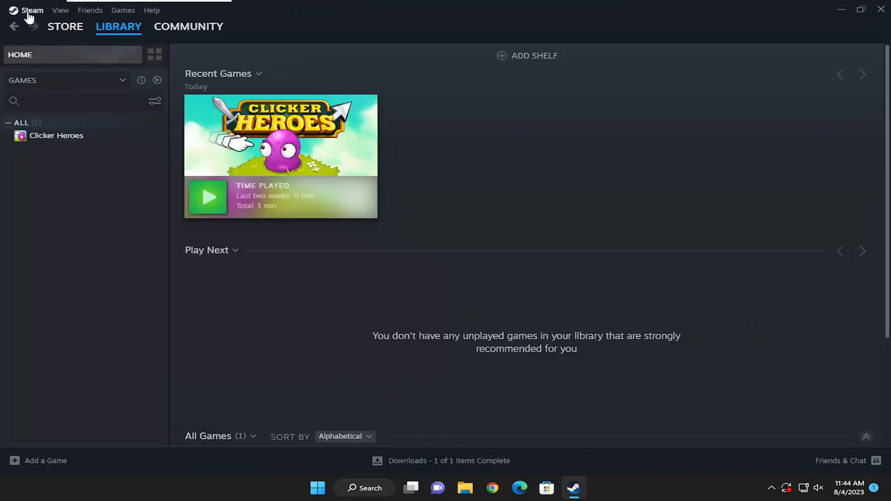
mouse_move(195, 165)
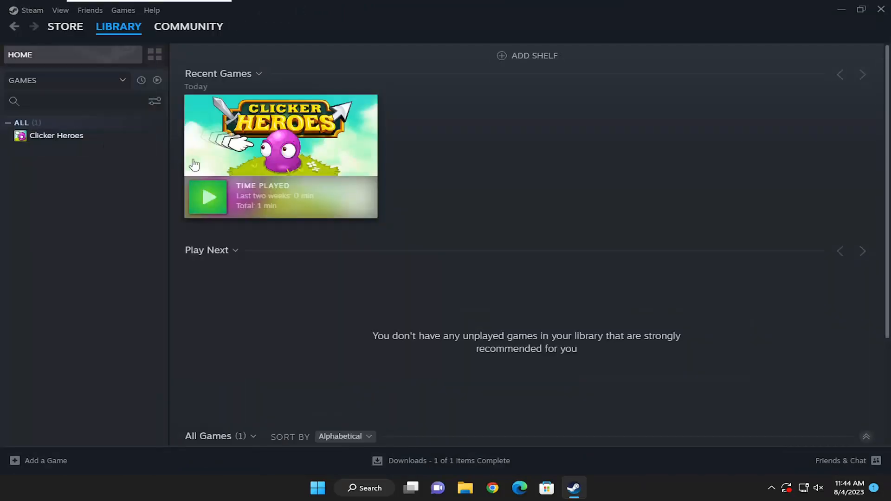